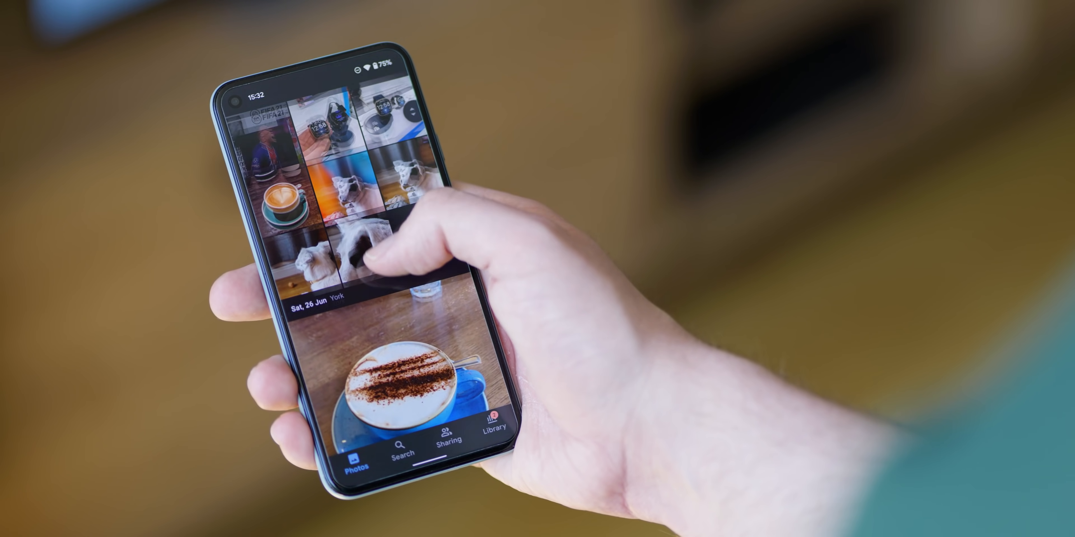
Scroll through the overview of Google Photos alternatives.
scroll(down, 3)
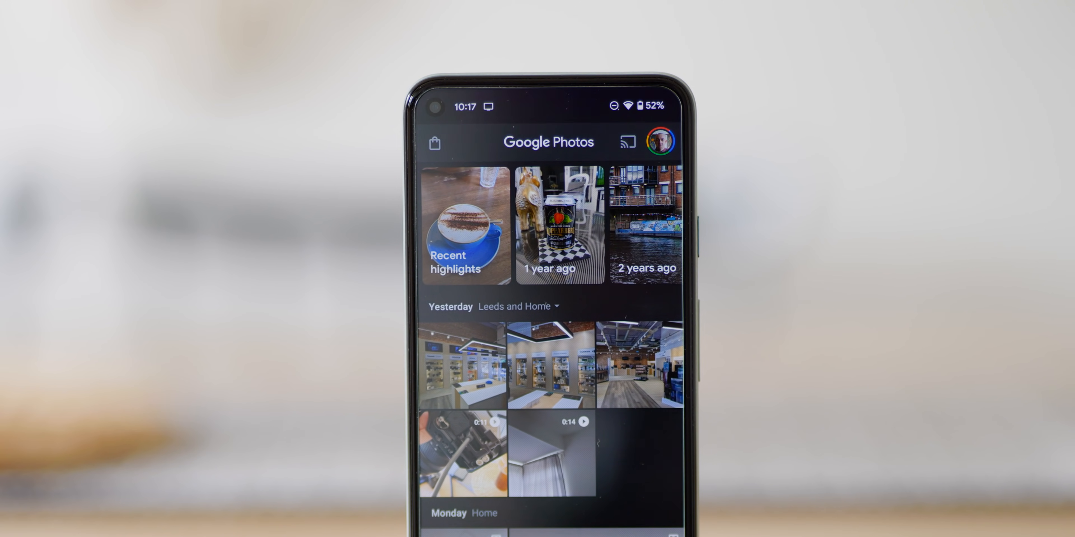
scroll(down, 3)
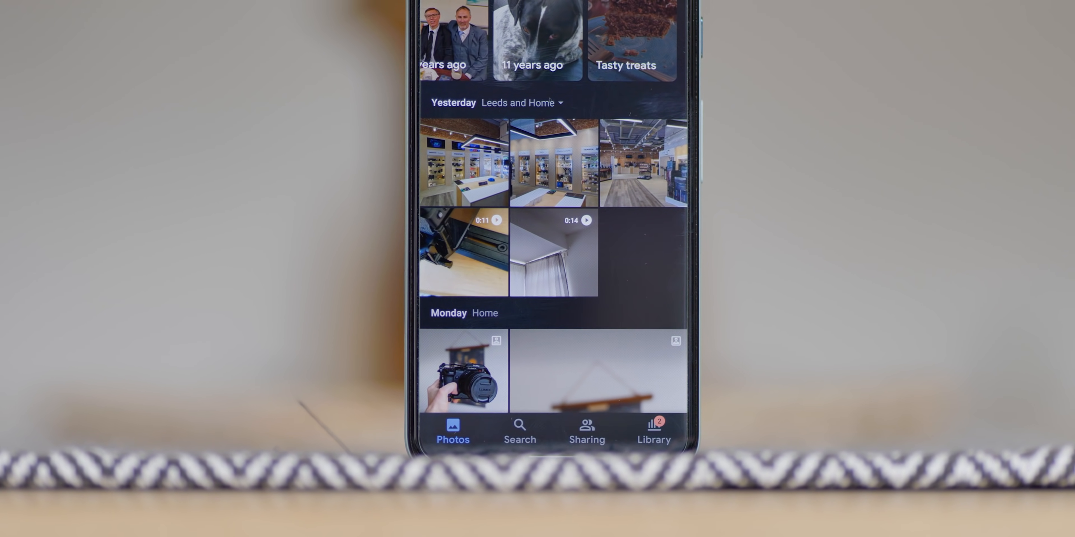
scroll(up, 3)
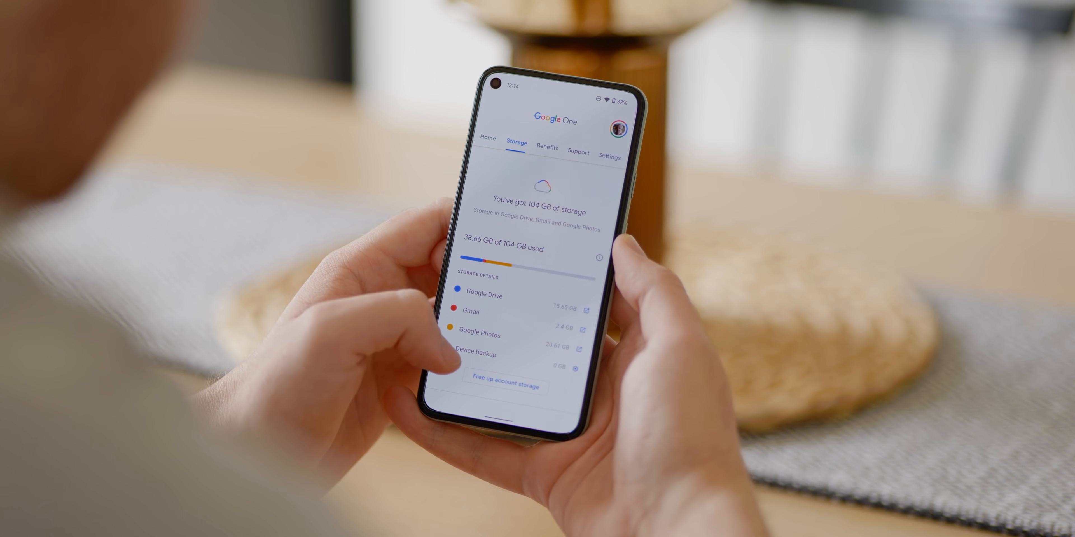
click(502, 384)
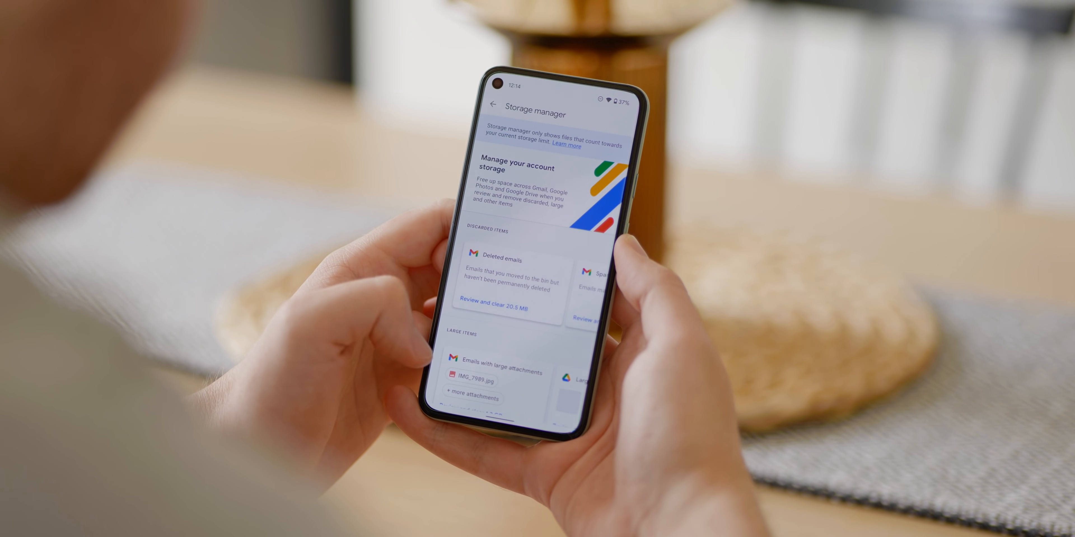
scroll(up, 3)
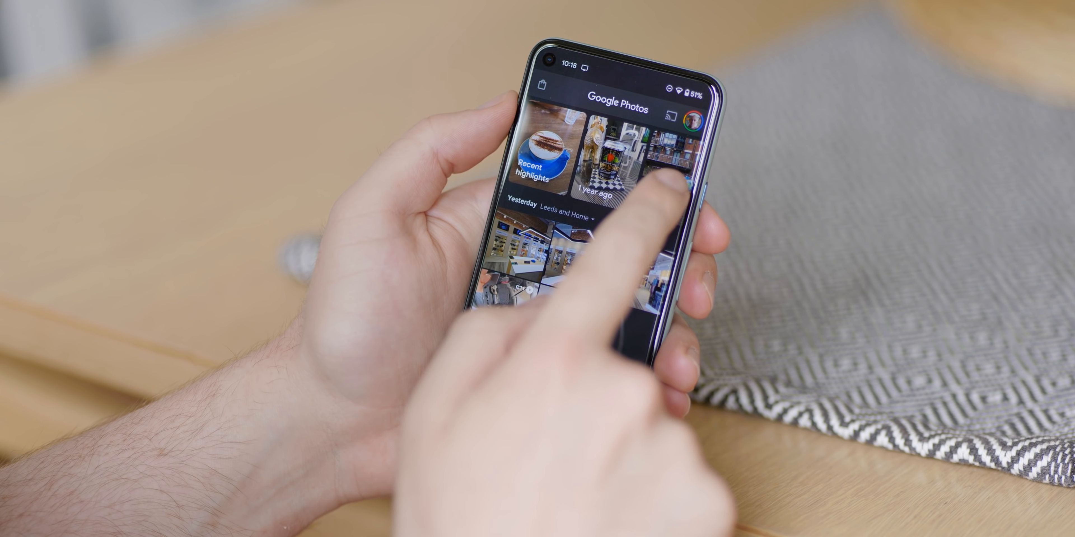
scroll(up, 3)
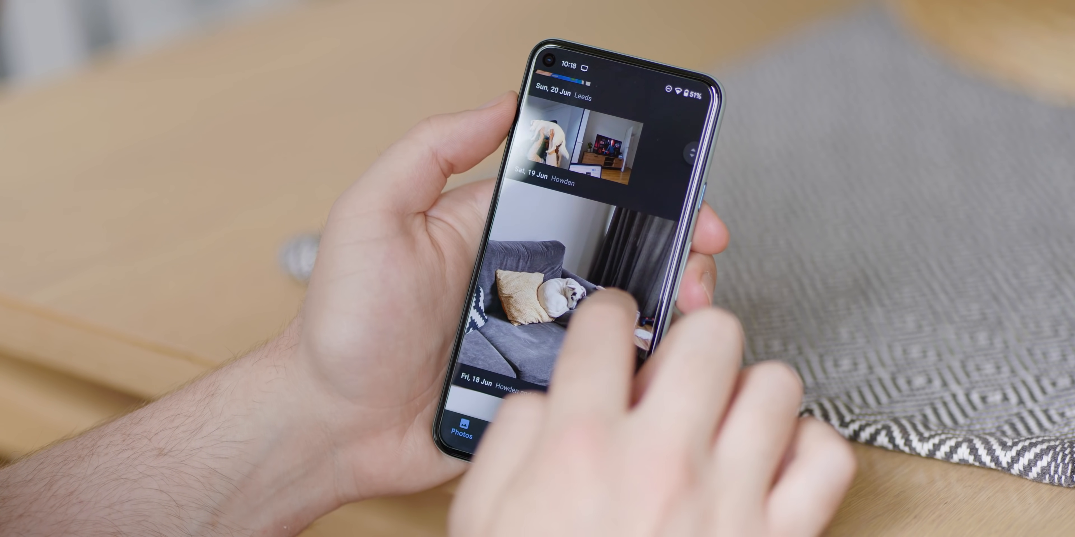
scroll(down, 3)
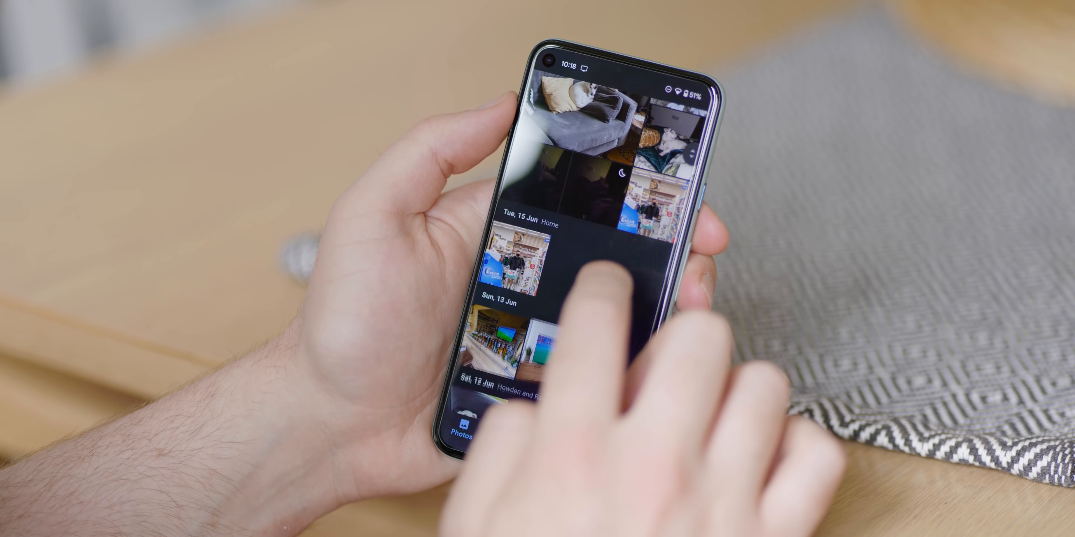
scroll(down, 3)
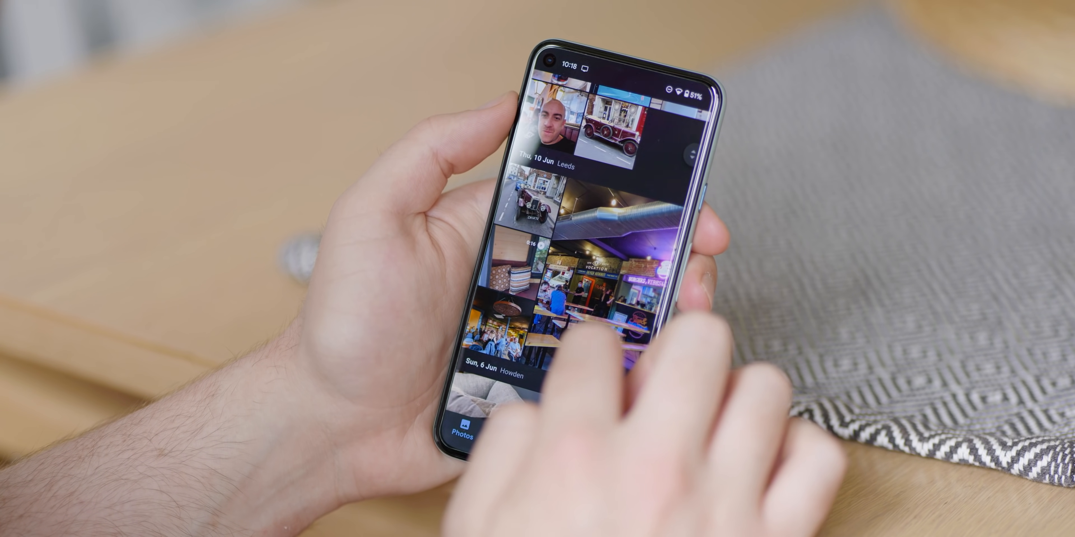
scroll(down, 3)
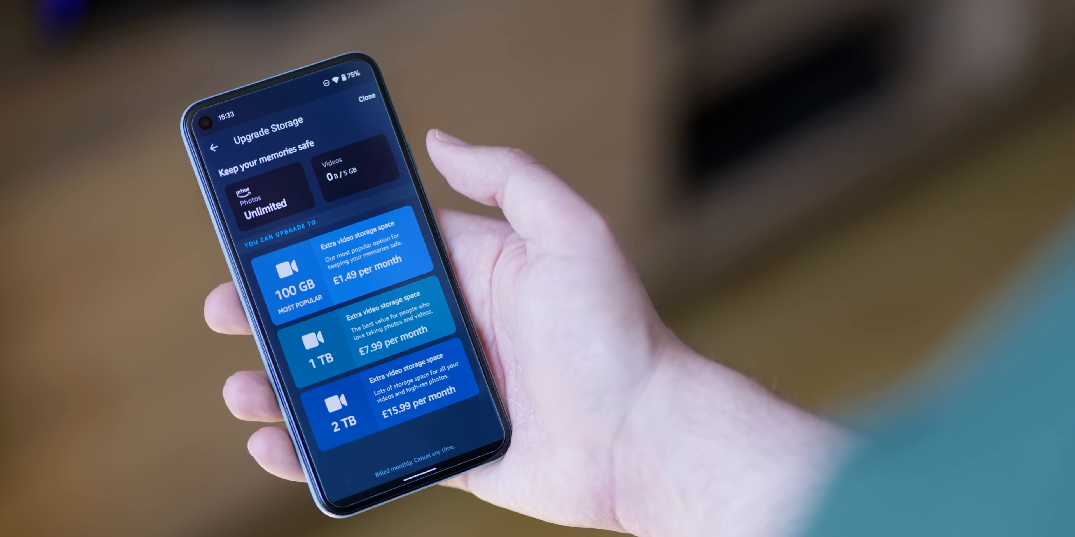
Navigate through the remaining sections of the alternatives overview.
click(366, 98)
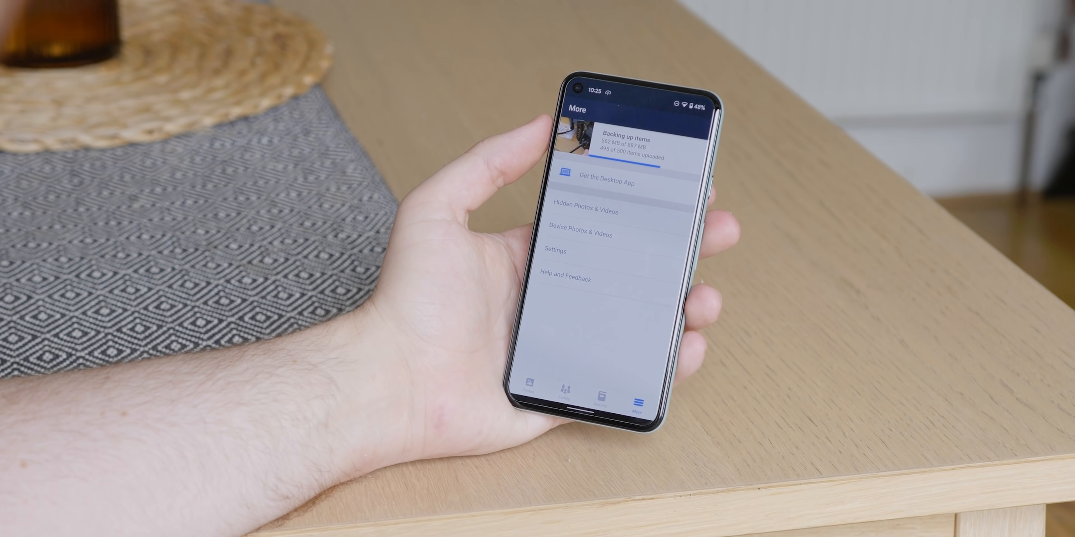
click(595, 183)
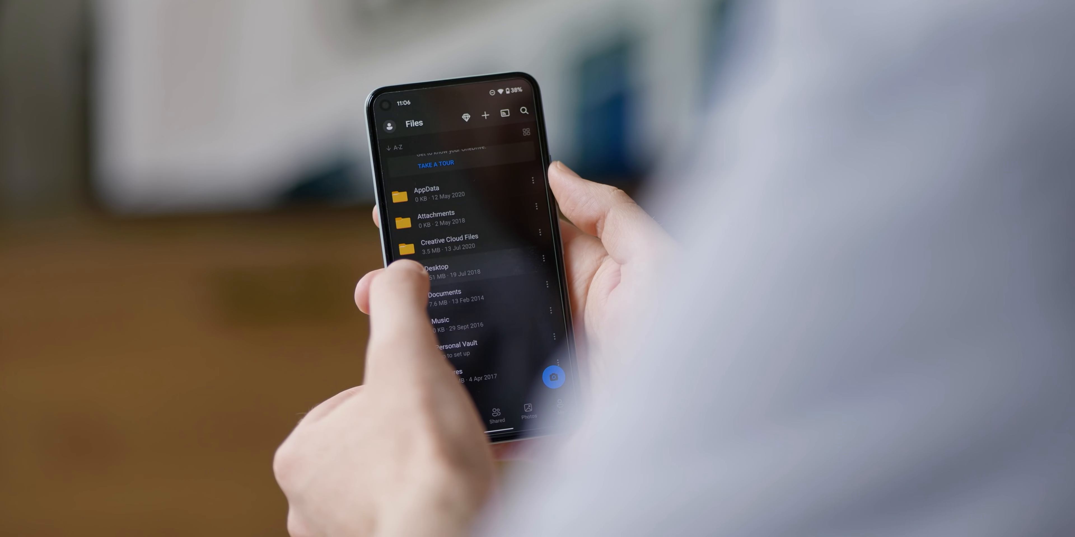
click(437, 267)
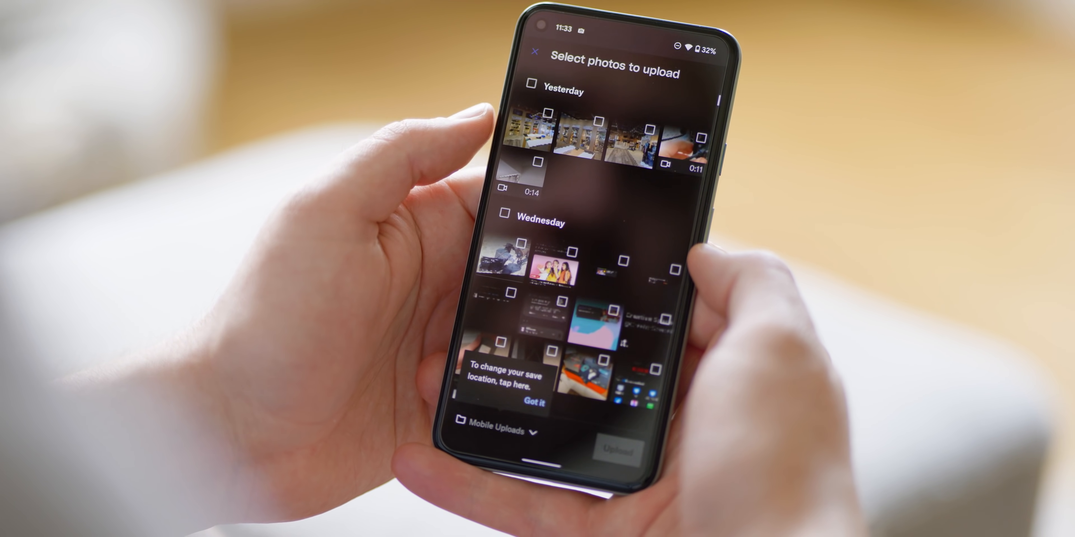
click(538, 403)
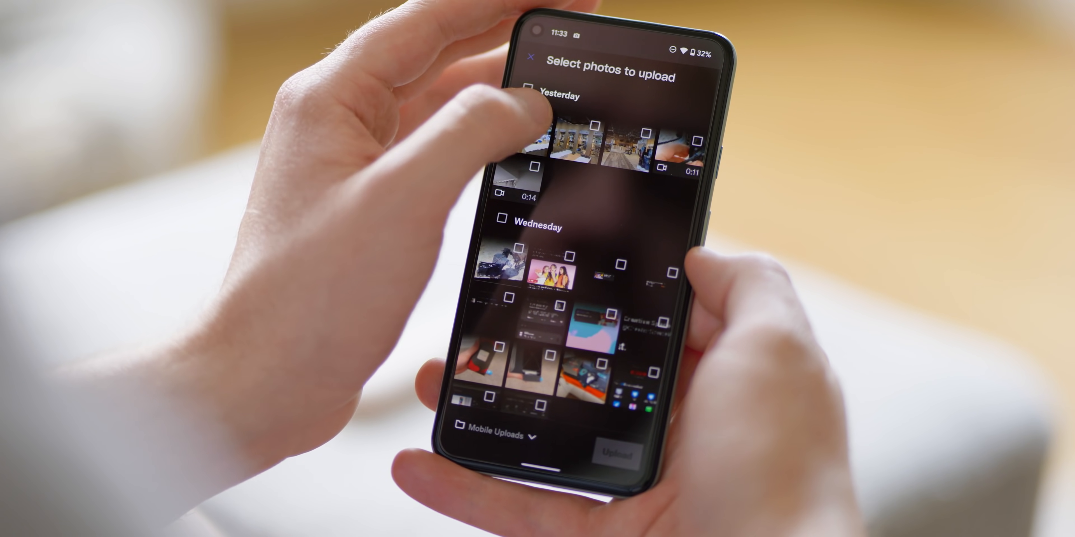
click(530, 79)
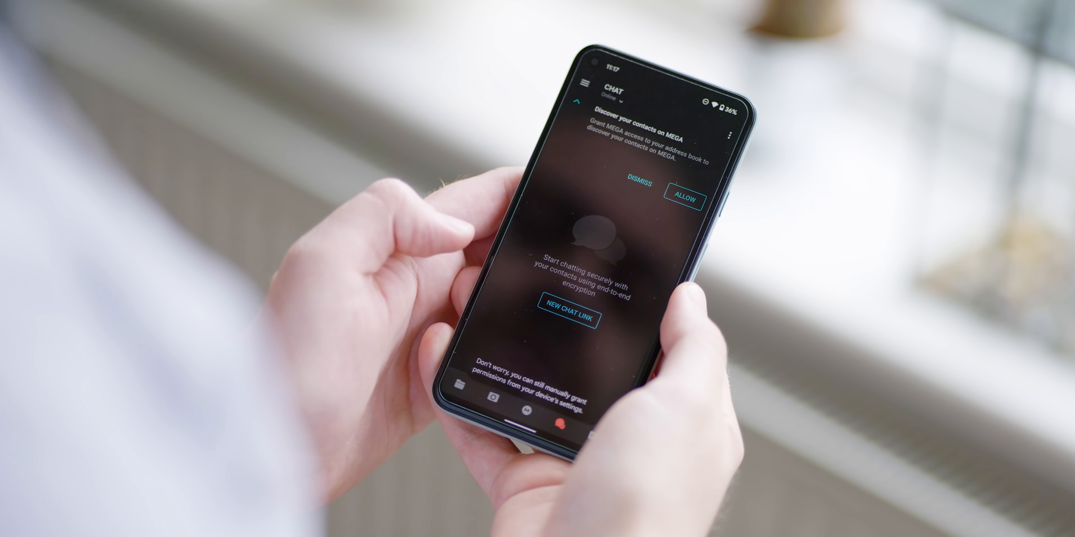
click(564, 317)
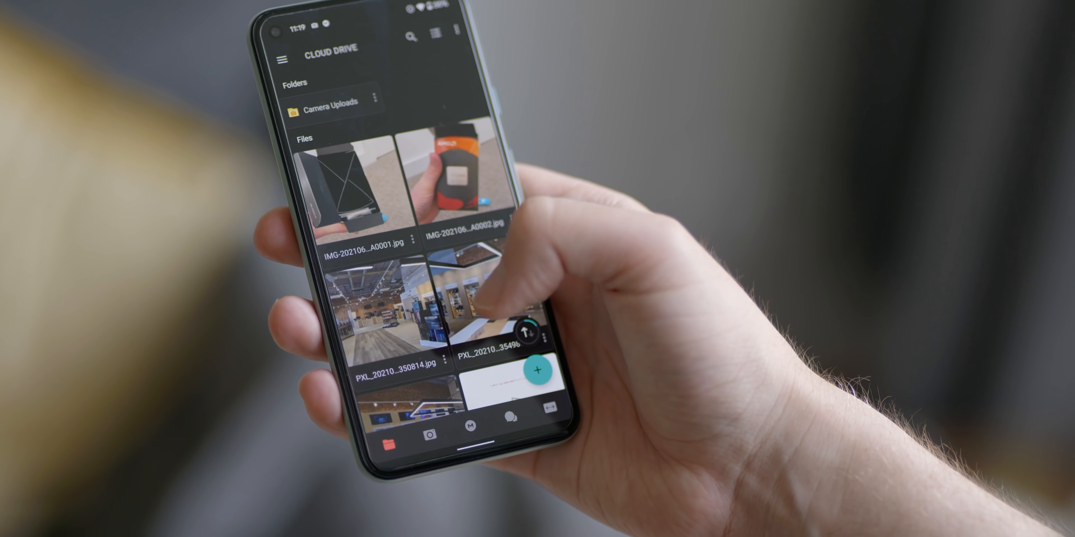
scroll(down, 3)
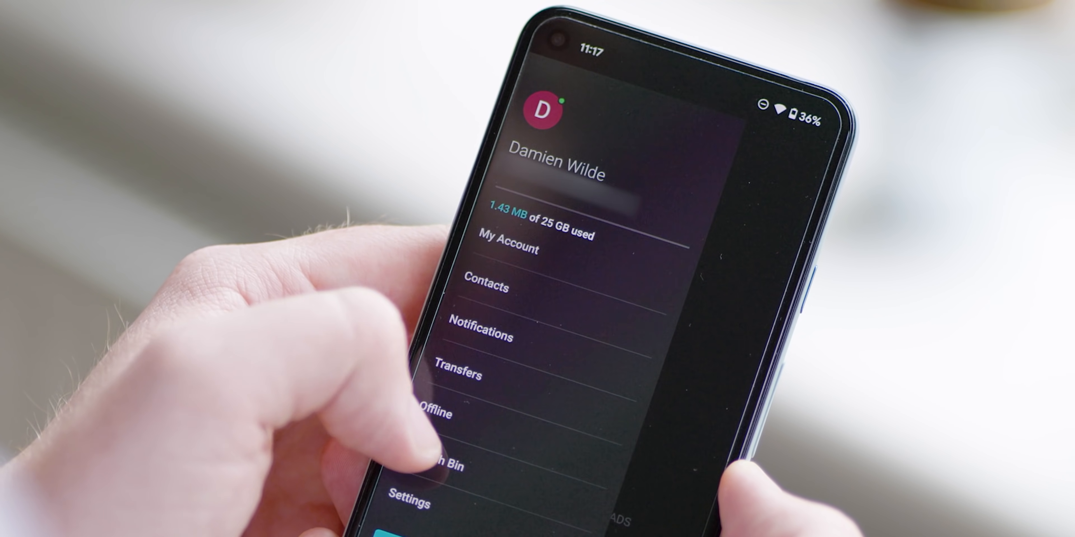
click(509, 247)
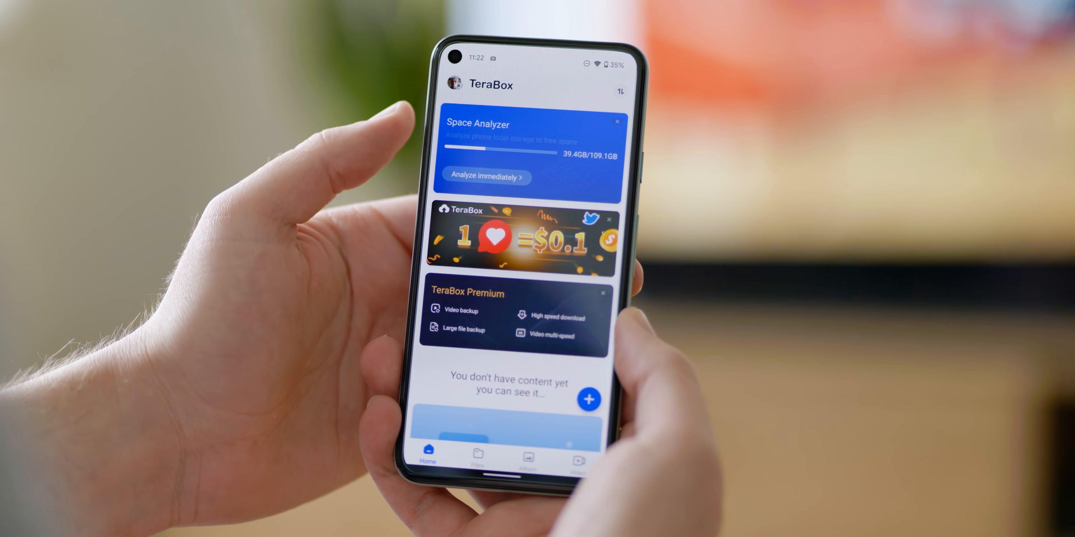
scroll(up, 3)
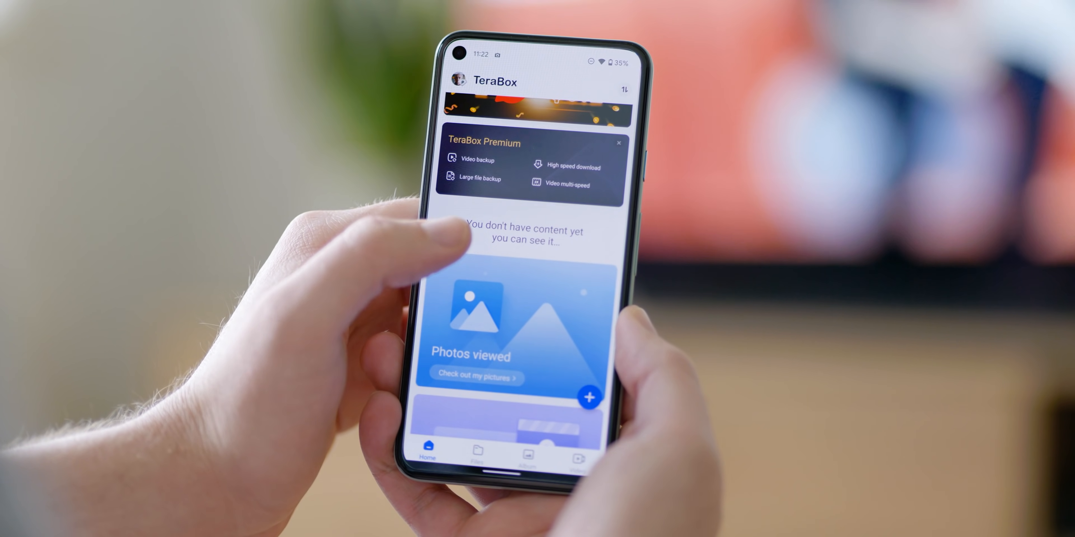
click(527, 454)
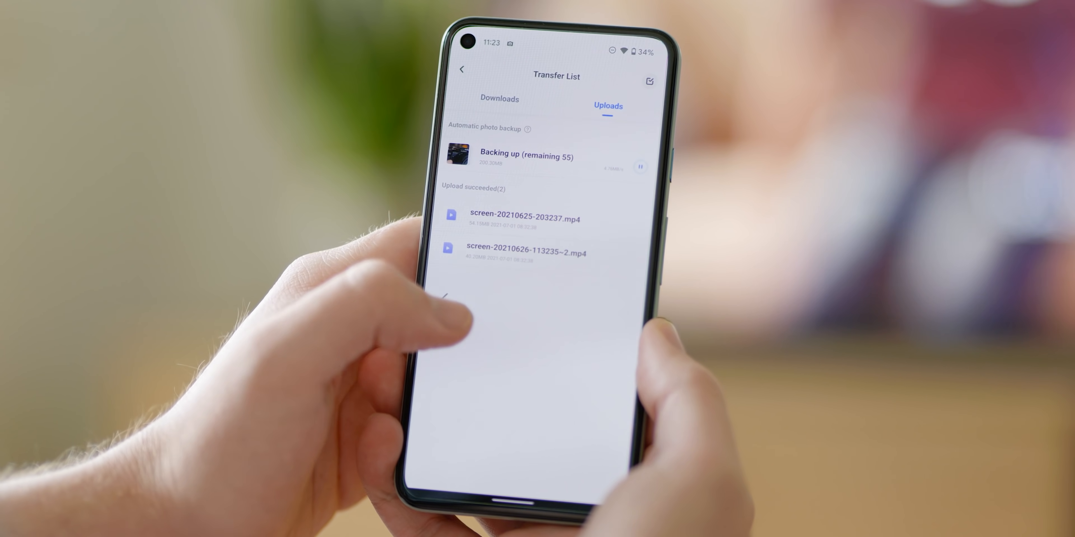
click(461, 70)
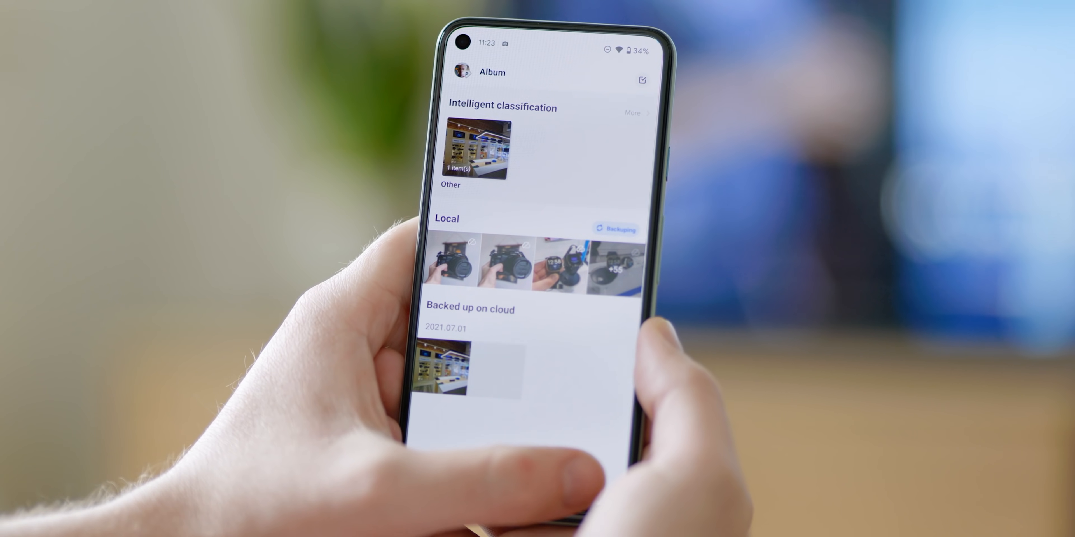
click(593, 476)
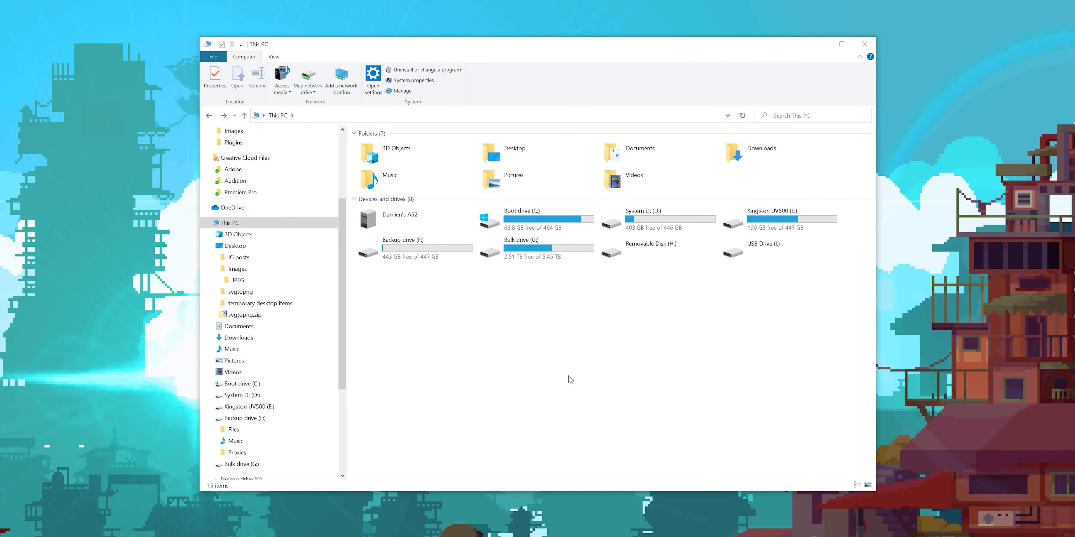
Open the connected phone's DCIM > Camera folder and select all 19 photos.
click(399, 220)
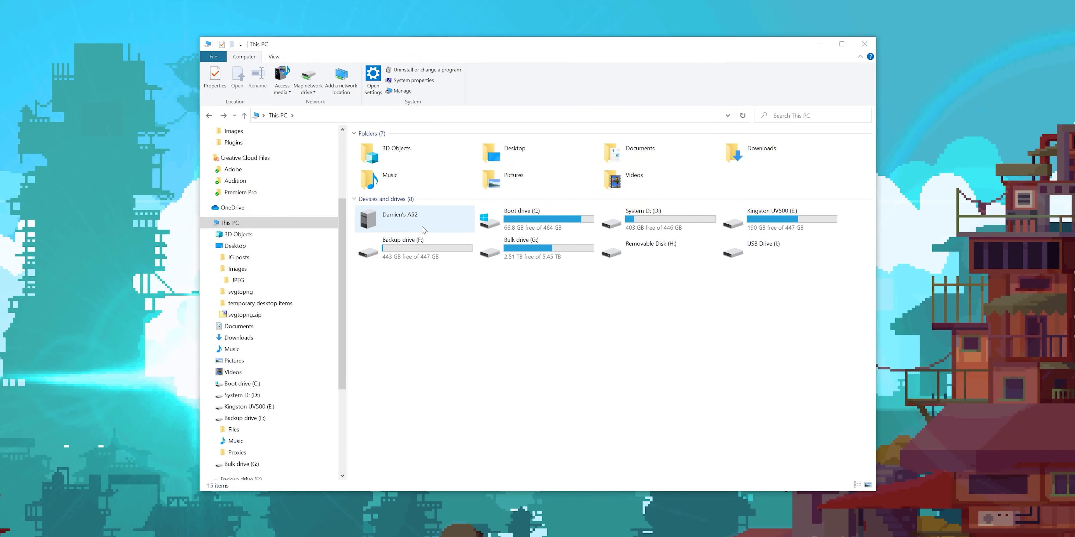
double_click(397, 214)
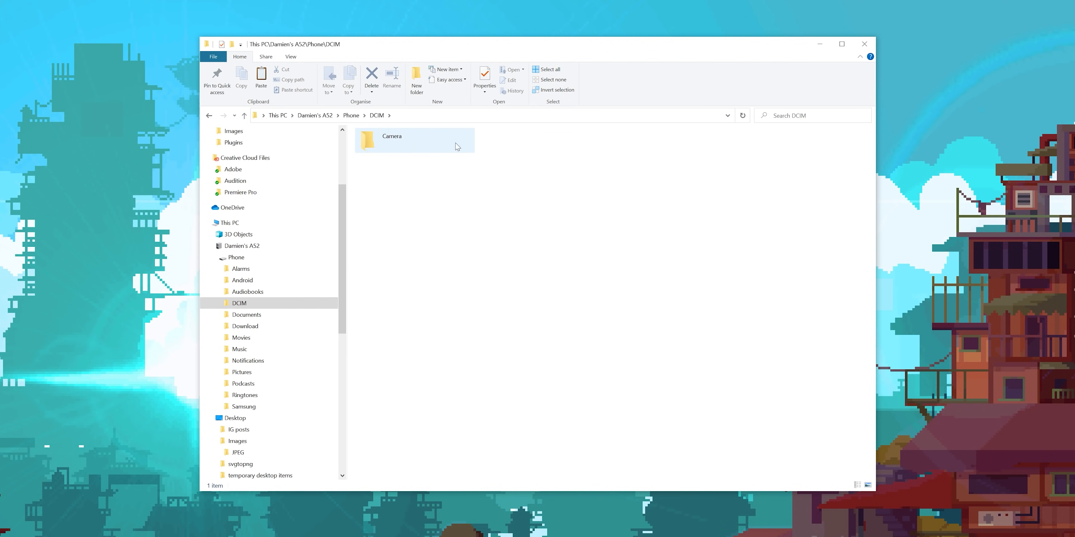
double_click(391, 140)
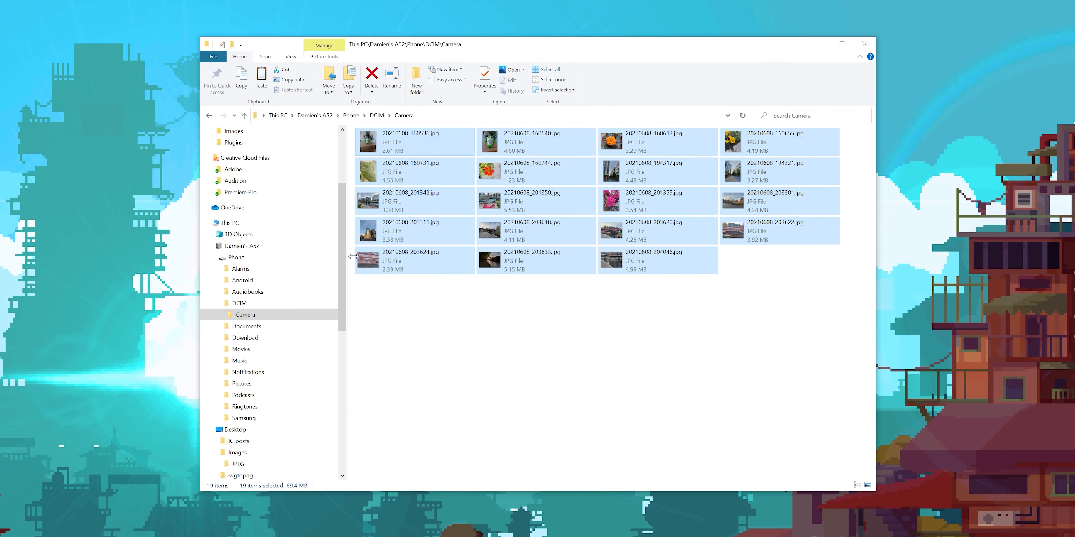
Create a new Pictures folder on Backup drive (F:) and open it.
click(232, 222)
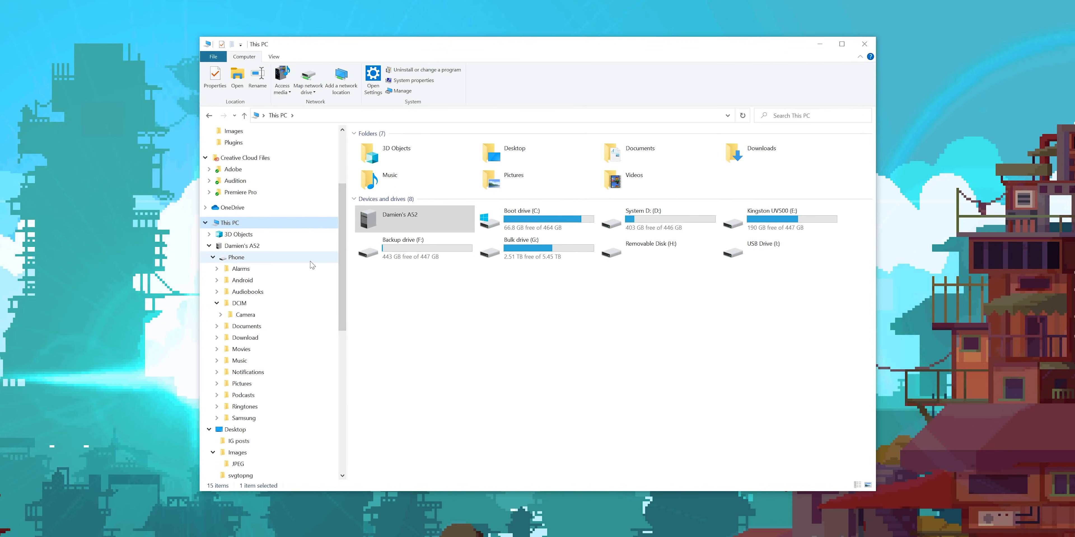
double_click(404, 241)
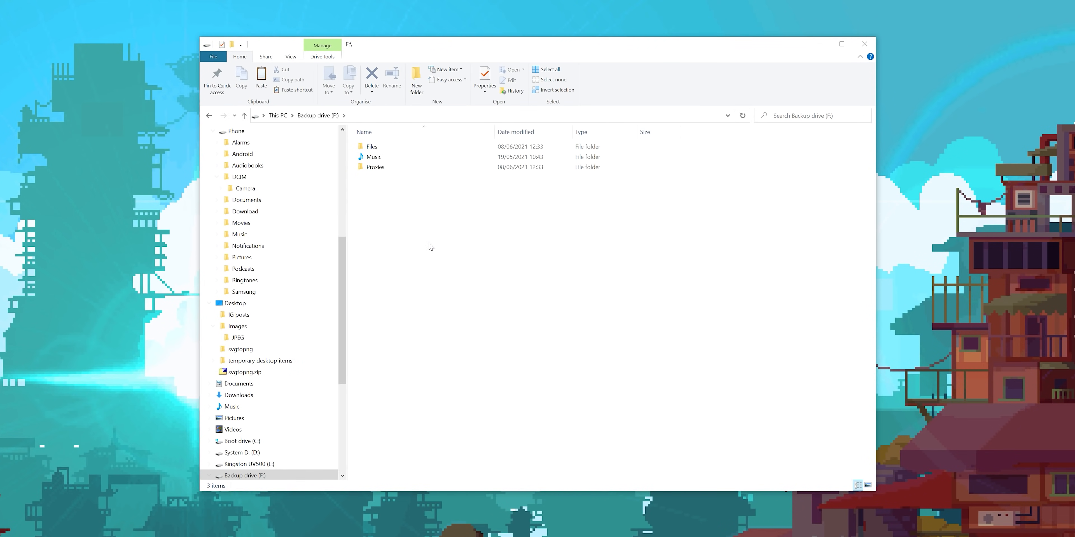
click(416, 79)
text(Pictures)
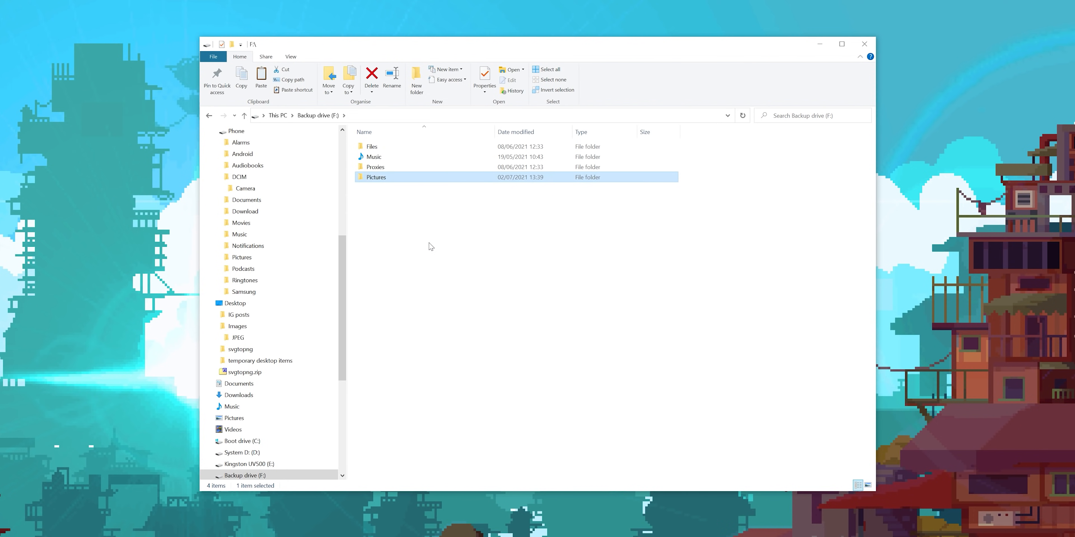
double_click(375, 177)
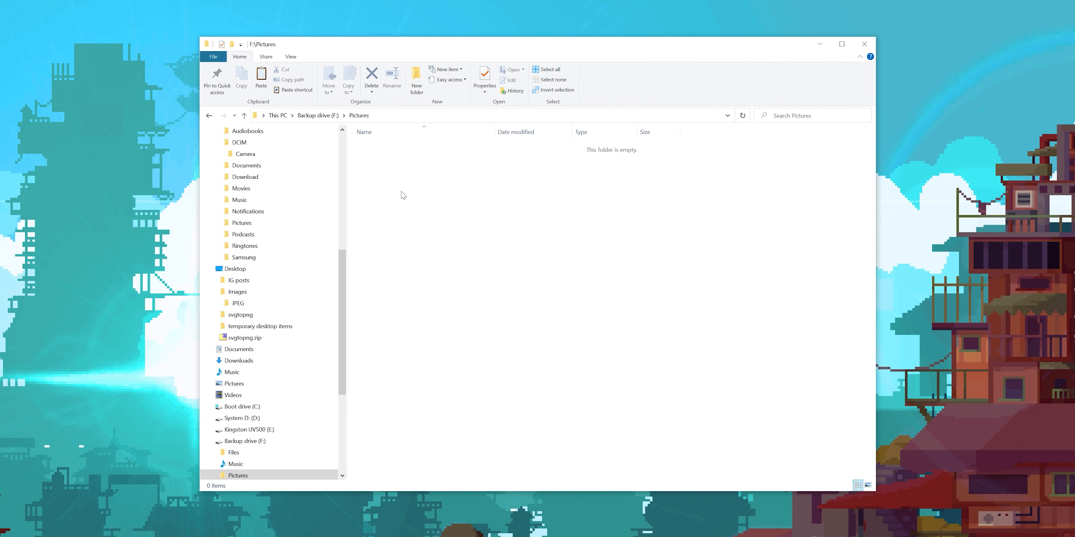
mouse_move(424, 259)
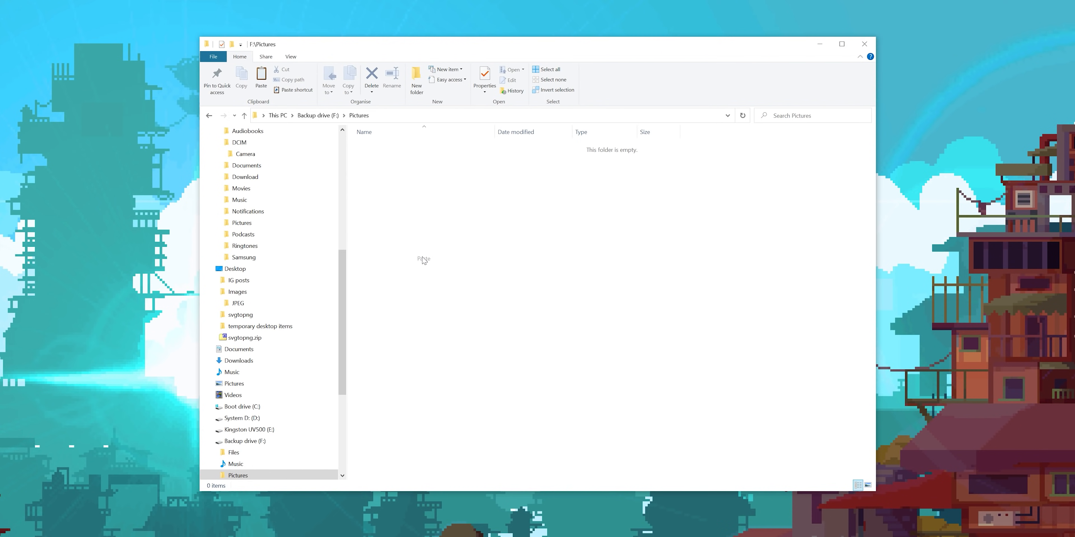